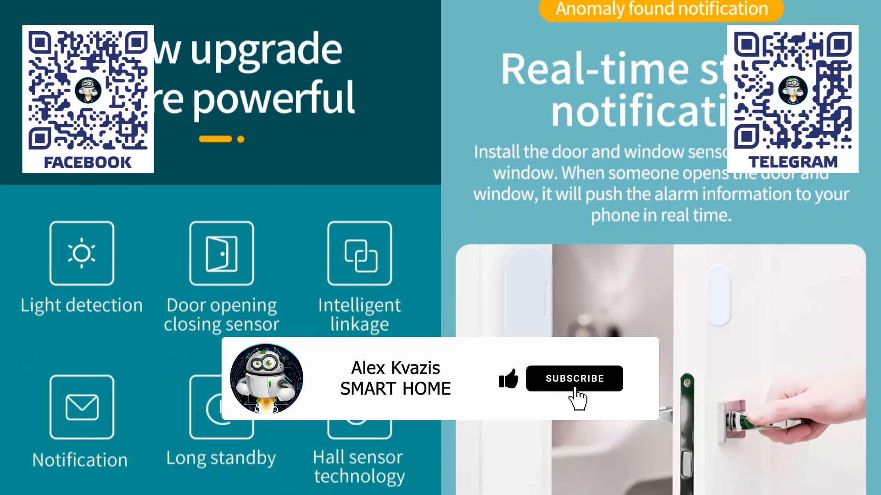
# Step: Pair the Luminance Door Sensor through the NEO Gateway's Add subdevice and finish adding it
pyautogui.click(575, 379)
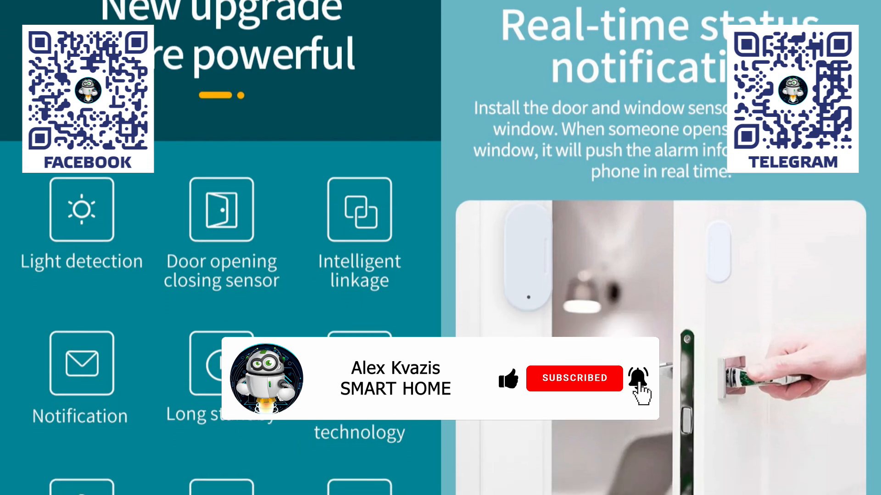
pyautogui.scroll(-3)
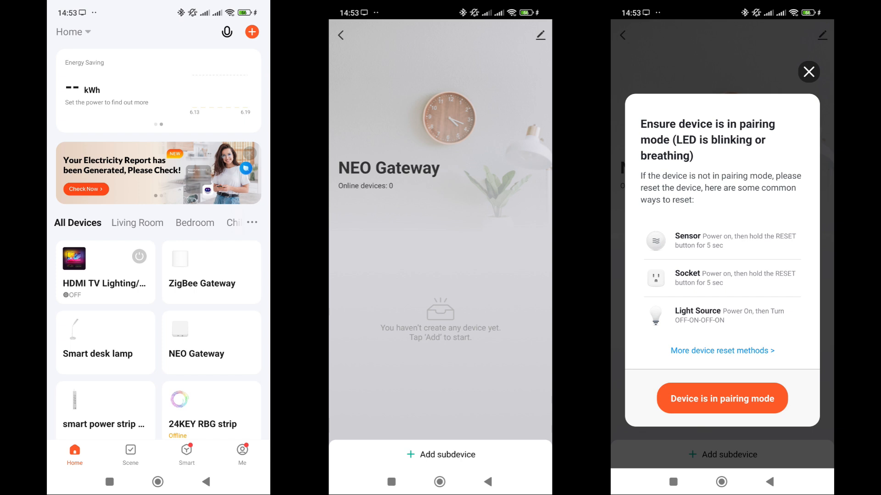
pyautogui.click(722, 398)
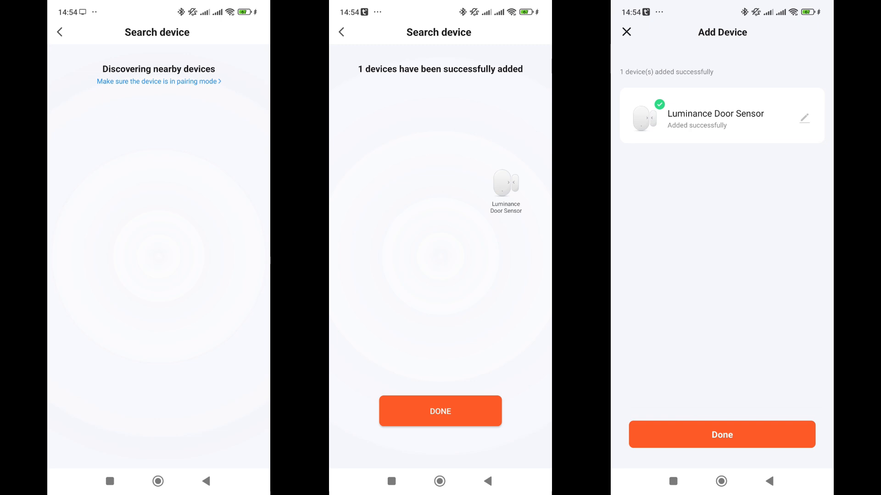
pyautogui.click(721, 435)
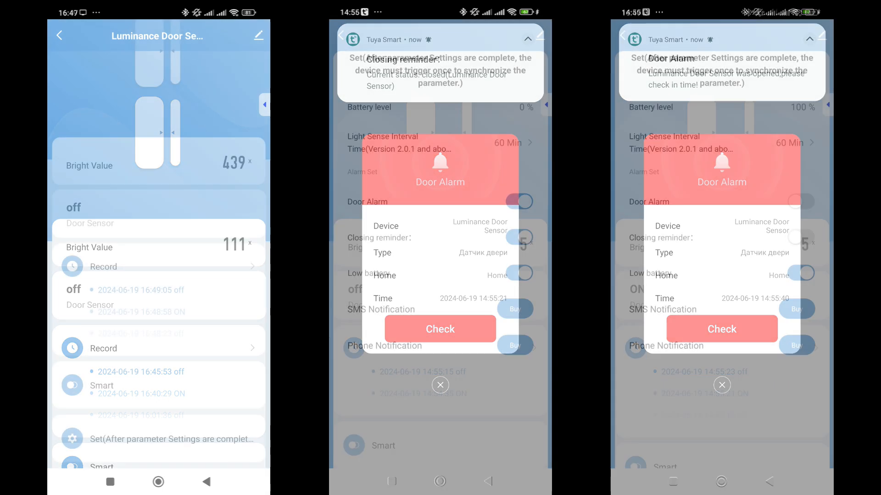
pyautogui.click(440, 385)
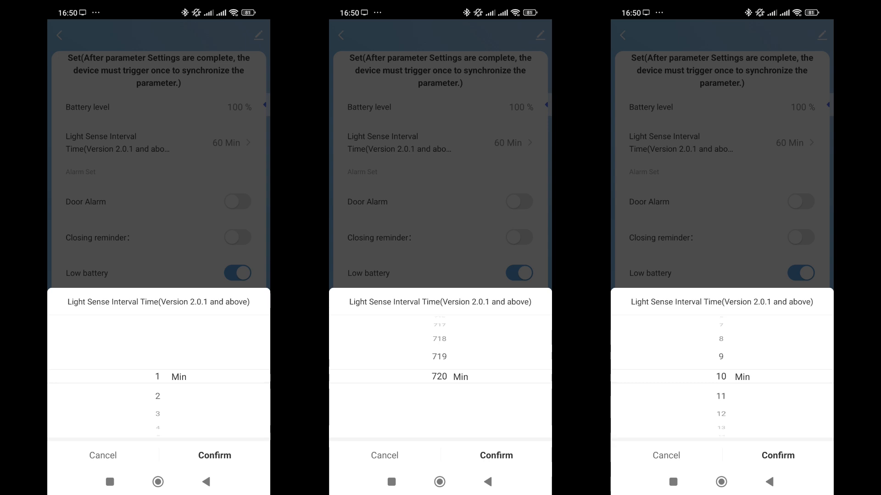
# Step: Confirm the chosen light sense interval time for the door sensor
pyautogui.click(776, 456)
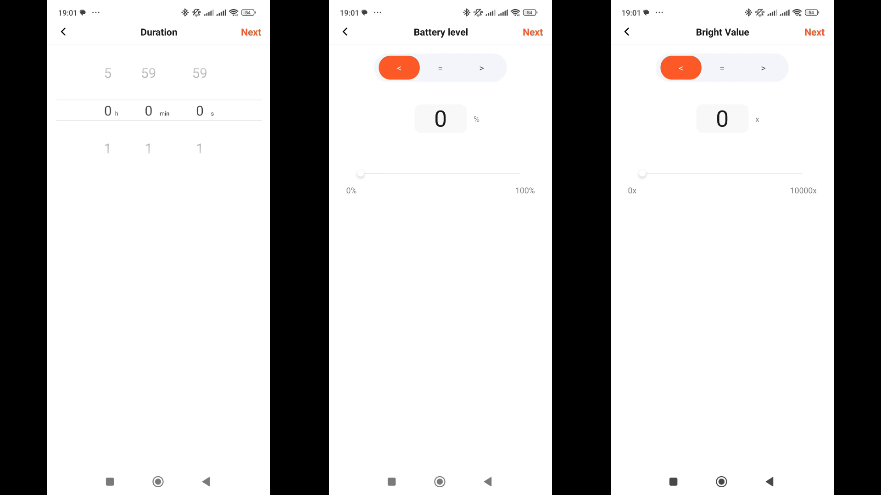
# Step: Browse the door sensor's Duration, Battery level and Bright Value automation condition pages
pyautogui.click(814, 32)
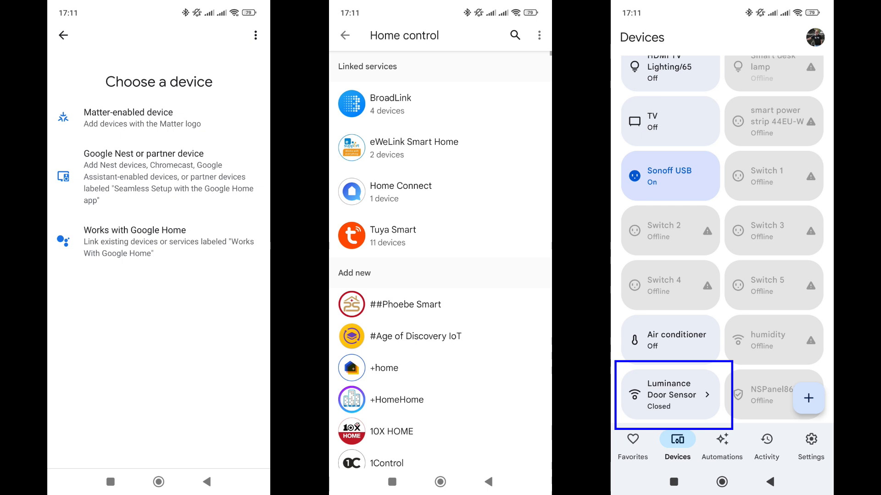
# Step: Link Tuya Smart via Works with Google Home so the sensor appears as Closed
pyautogui.click(671, 395)
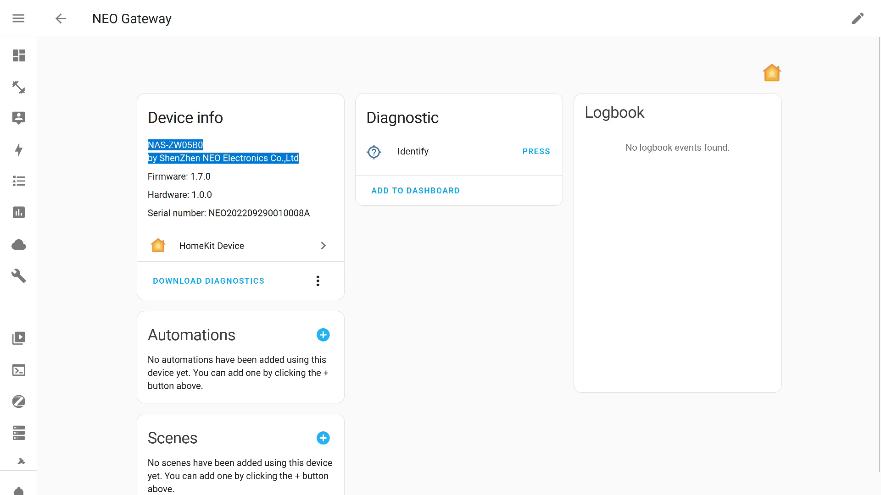
# Step: Go to Home Assistant's Devices list and open the Luminance Door Sensor row
pyautogui.click(61, 19)
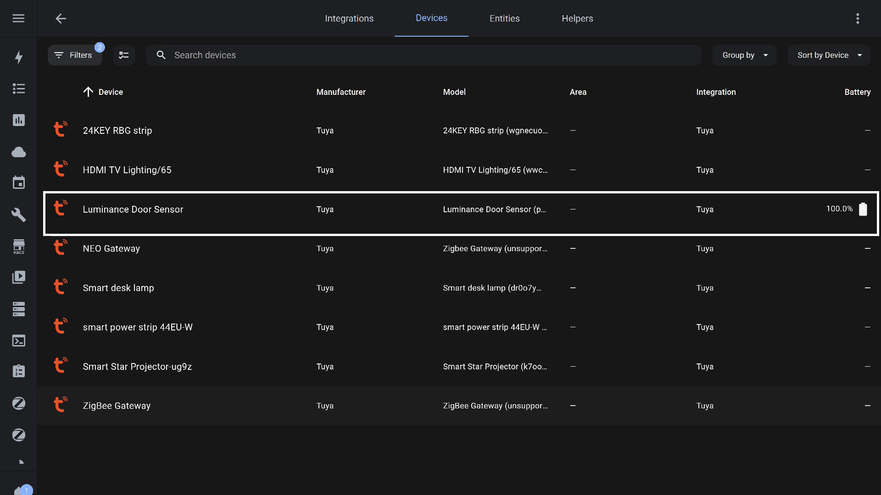
pyautogui.click(132, 210)
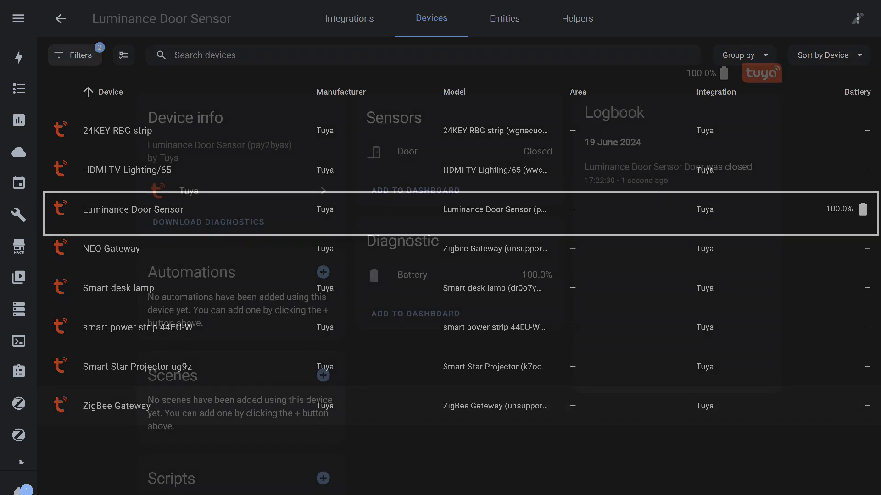
pyautogui.click(133, 210)
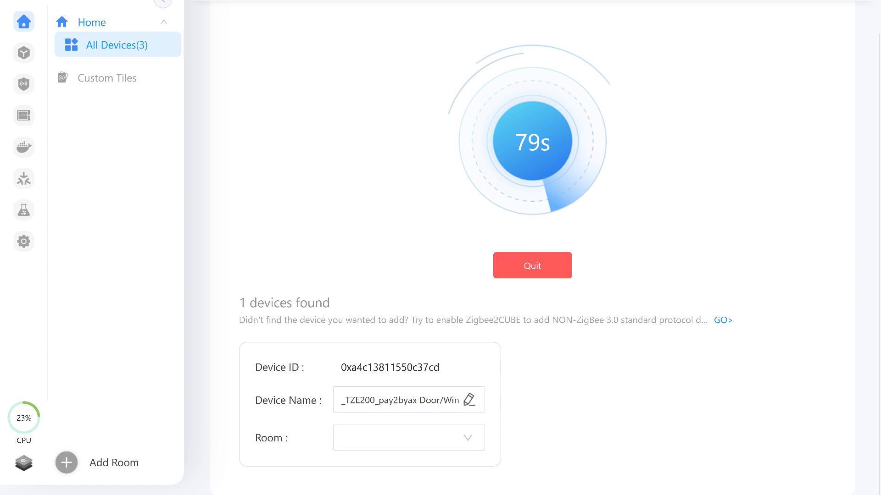
# Step: End the device search, select the door sensor and open its settings page with 100% battery
pyautogui.click(532, 265)
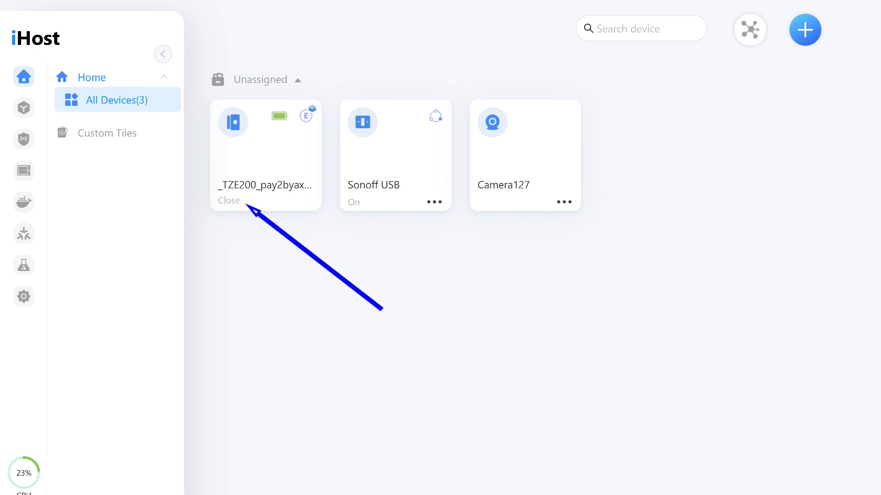
pyautogui.click(265, 147)
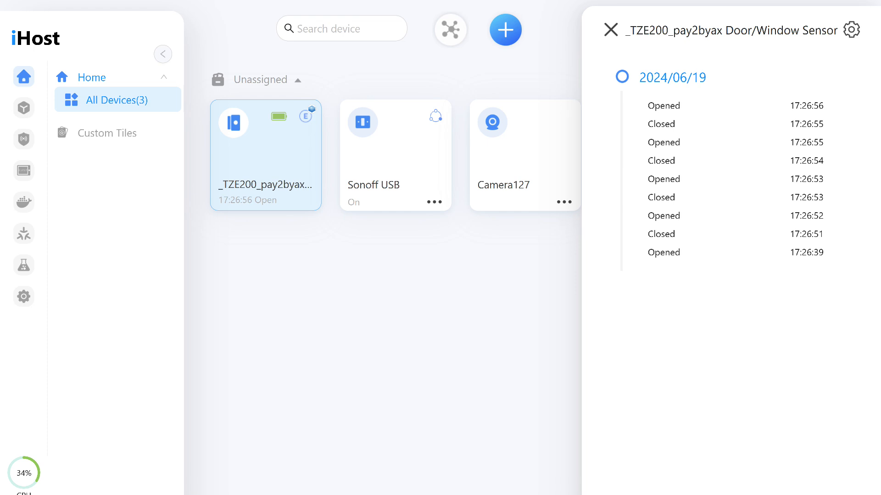
pyautogui.click(851, 30)
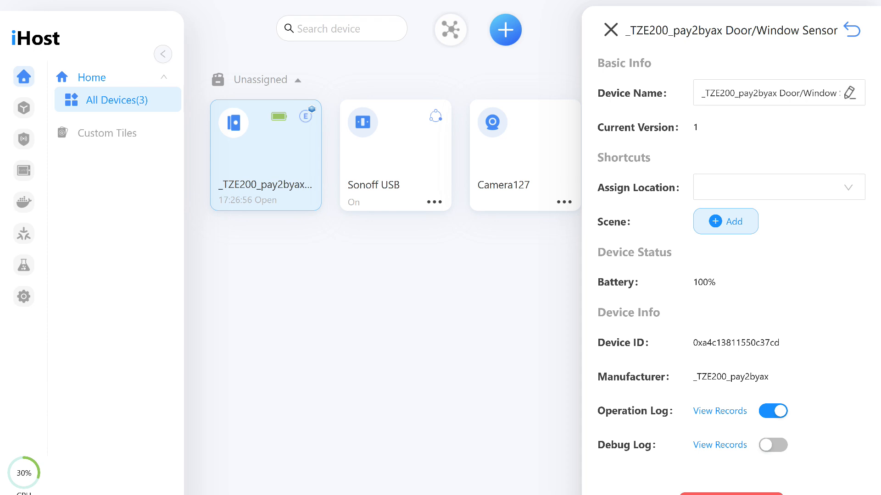
pyautogui.click(725, 221)
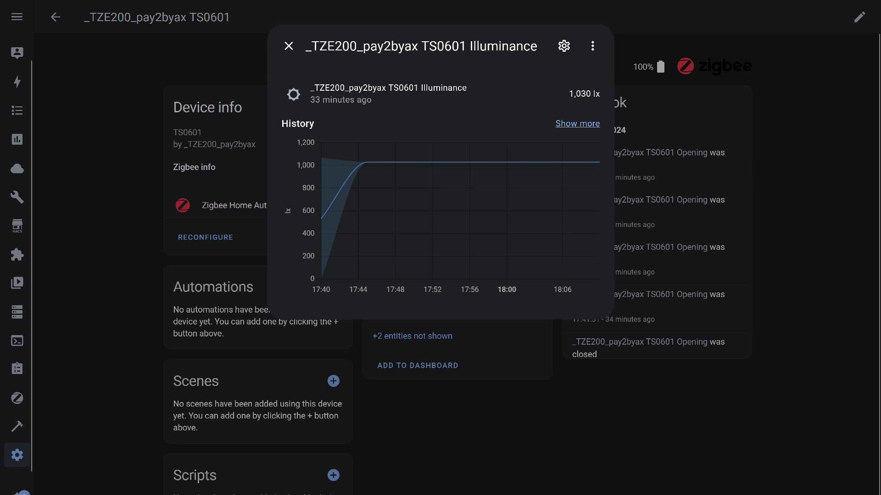
# Step: Open the Illuminance entity's full History graph
pyautogui.click(577, 123)
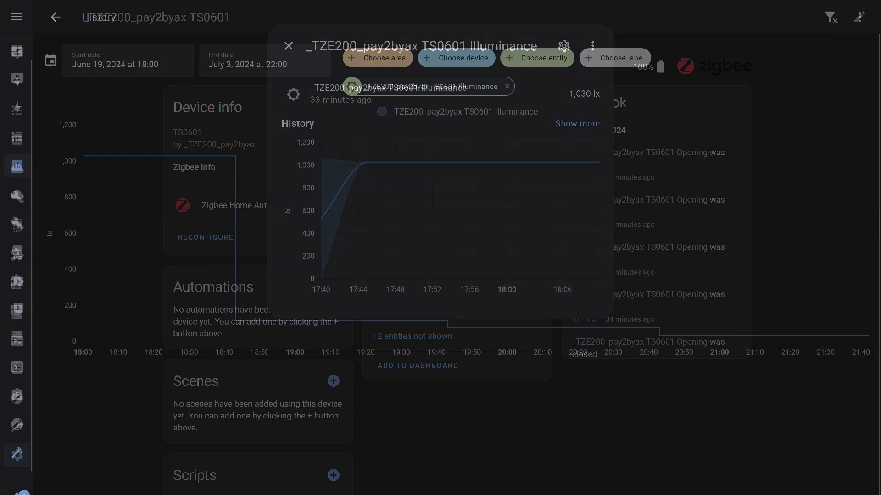
pyautogui.click(288, 46)
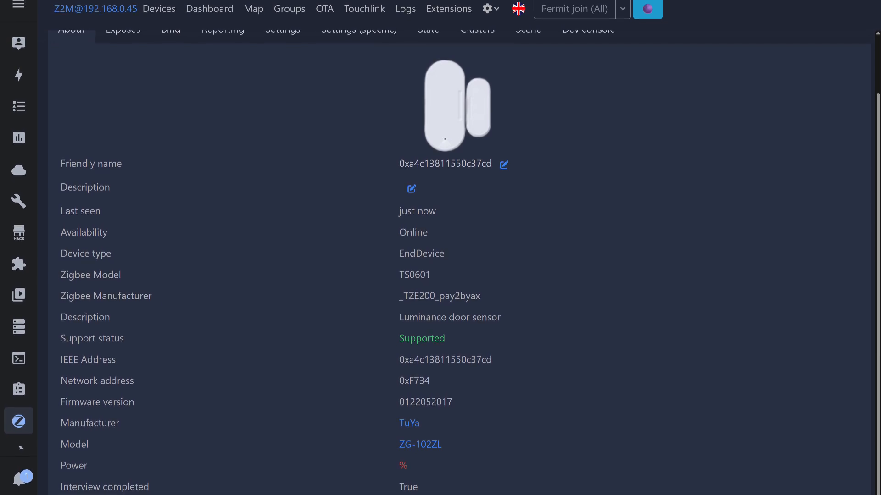
# Step: Scroll through the About tab of the TuYa ZG-102ZL sensor in Zigbee2MQTT
pyautogui.scroll(-3)
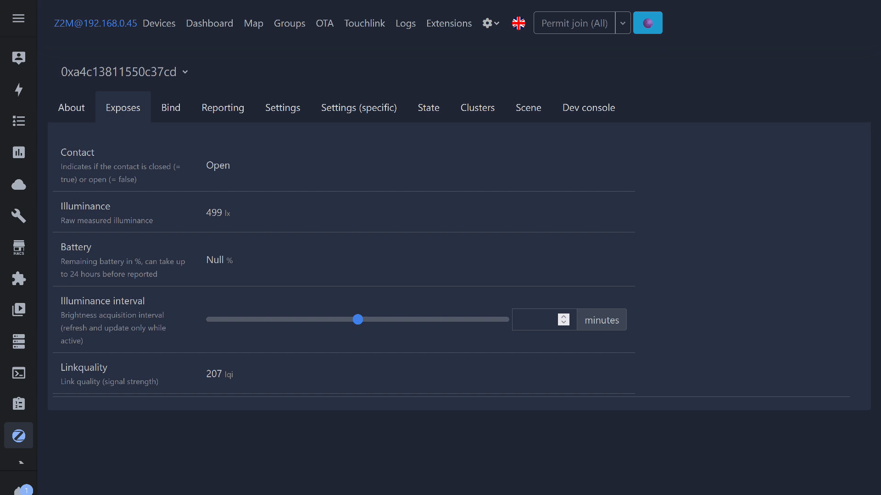
# Step: Enter 10 in the Illuminance interval minutes field on the Exposes tab
pyautogui.write('10')
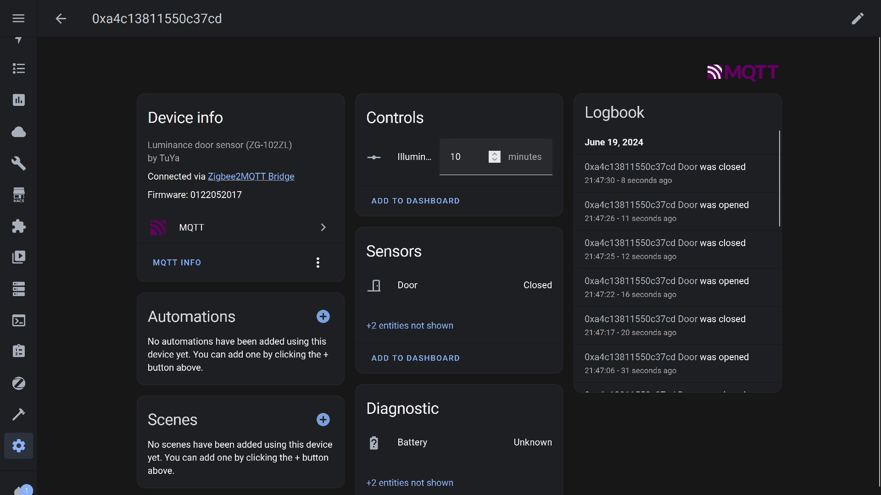
pyautogui.click(409, 326)
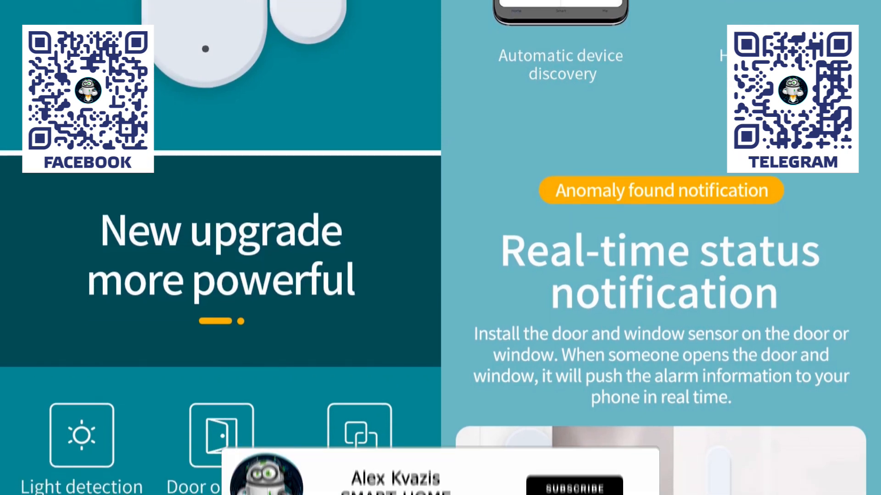
# Step: Scroll the Tuya Smart sensor promo down to features like light detection, history record and remote view
pyautogui.click(574, 379)
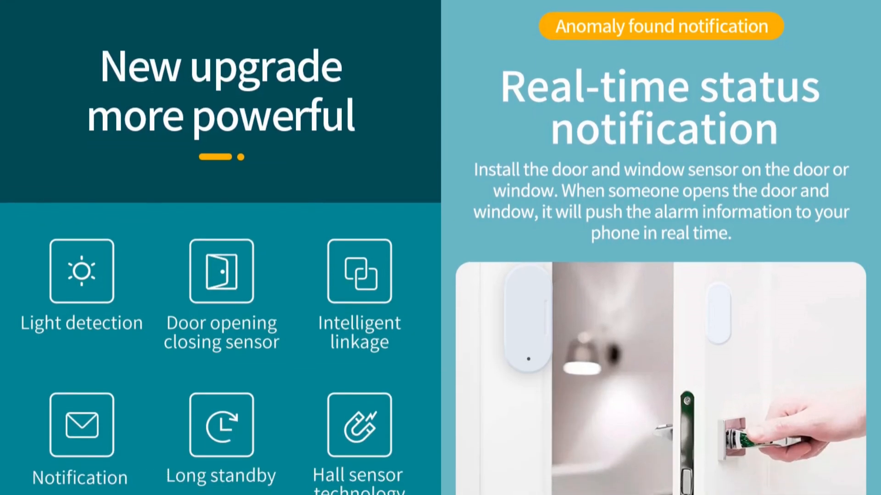
pyautogui.scroll(-3)
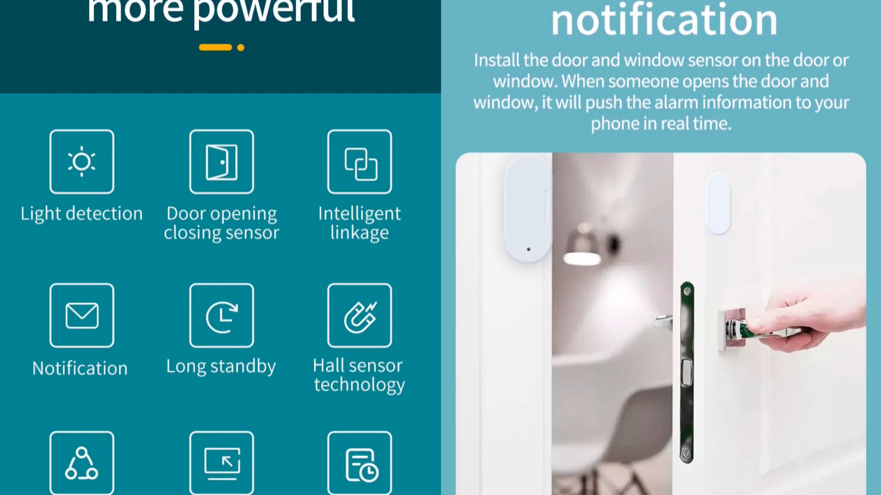
pyautogui.scroll(-3)
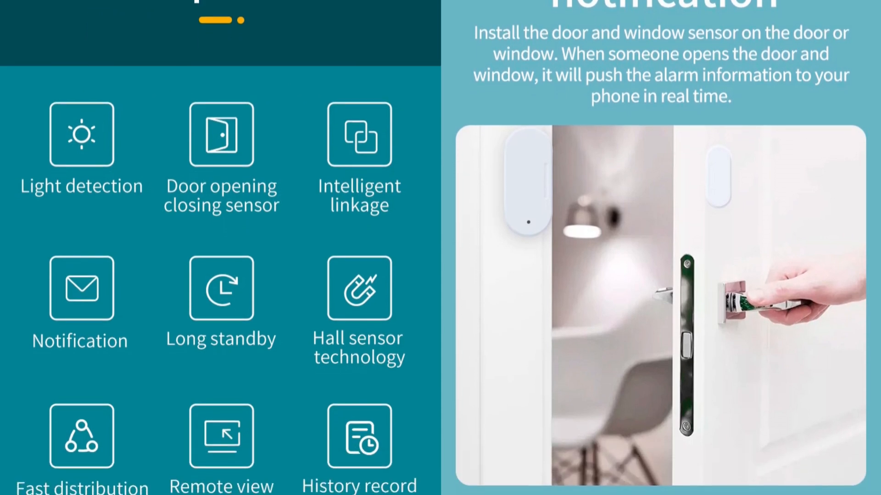
pyautogui.scroll(-3)
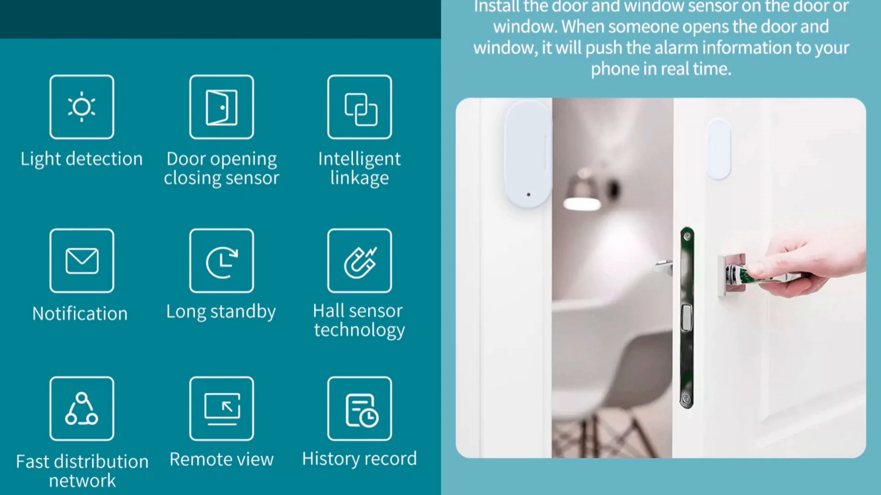